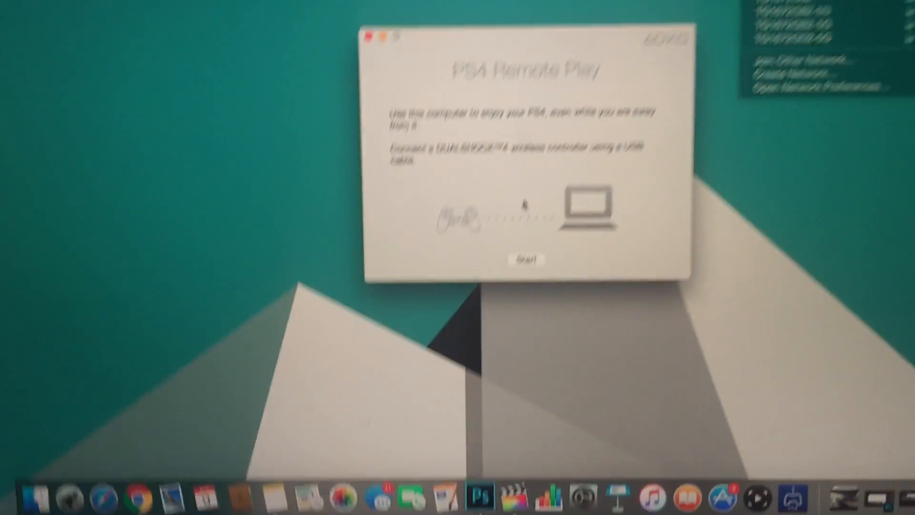
Step: Start the connection to the PS4, which returns a slow-internet warning
left_click(524, 258)
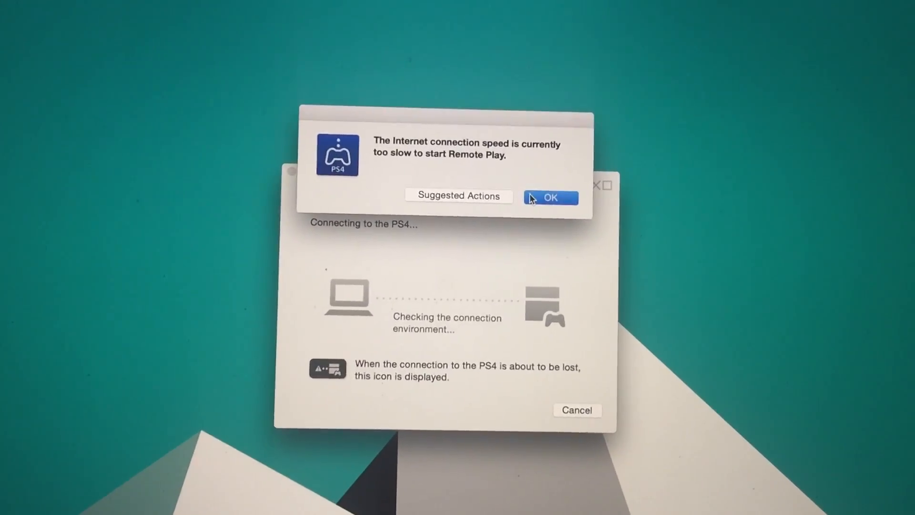
Step: Dismiss the slow-connection warning and retry connecting to the PS4
left_click(550, 197)
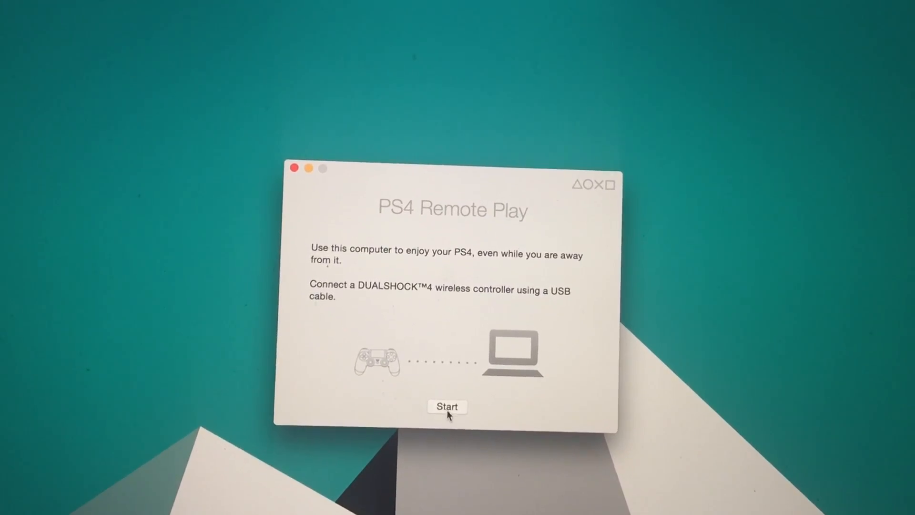
left_click(447, 406)
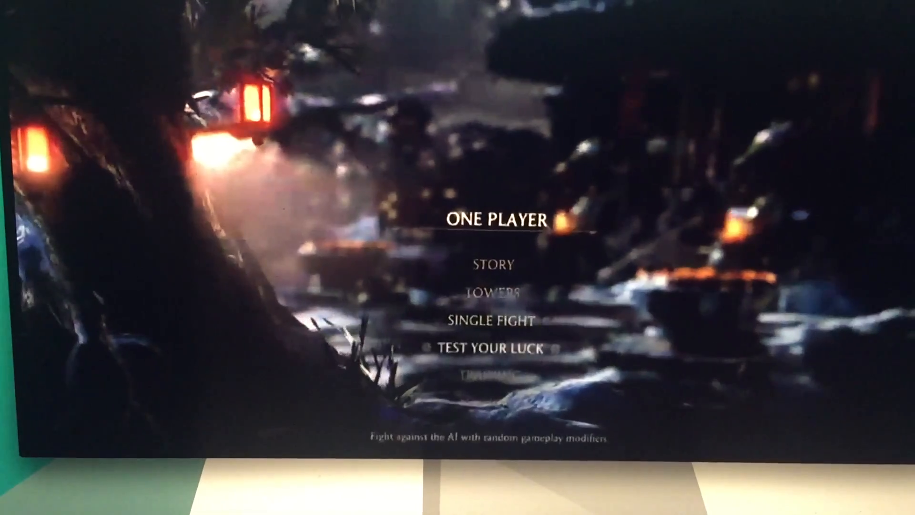
Step: Move the streamed one-player menu highlight from TEST YOUR LUCK up to SINGLE FIGHT
key("Up")
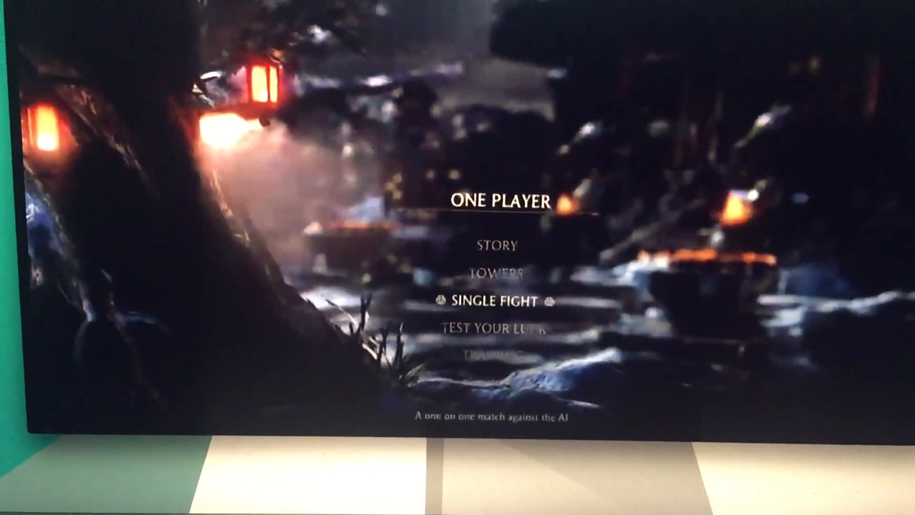